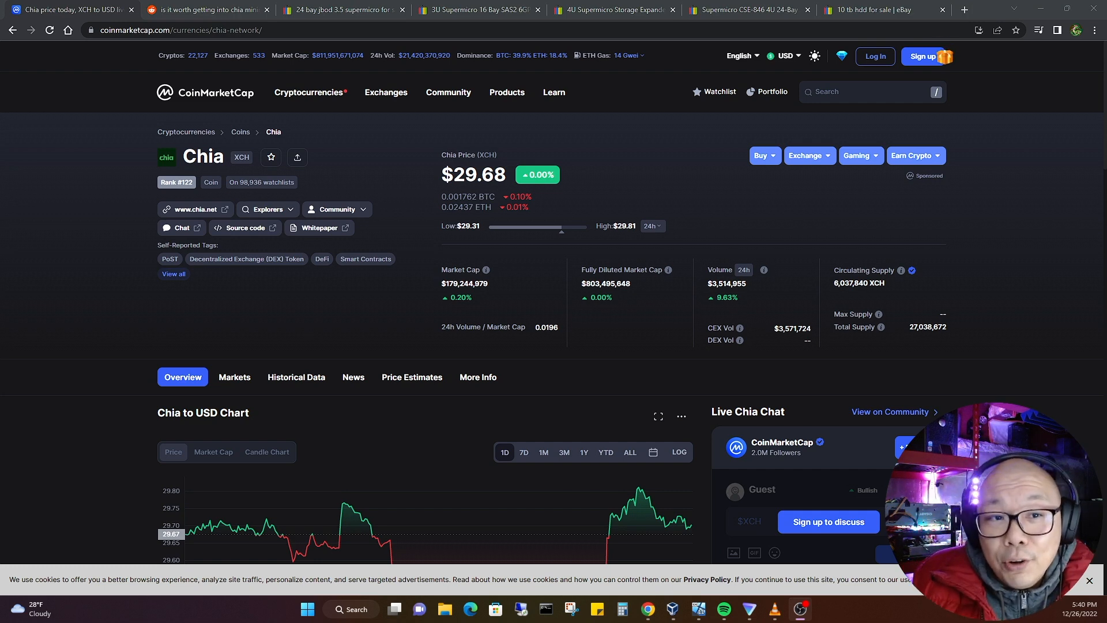
- Switch to the Reddit thread asking whether Chia mining with $500–1000 is worthwhile
left_click(205, 9)
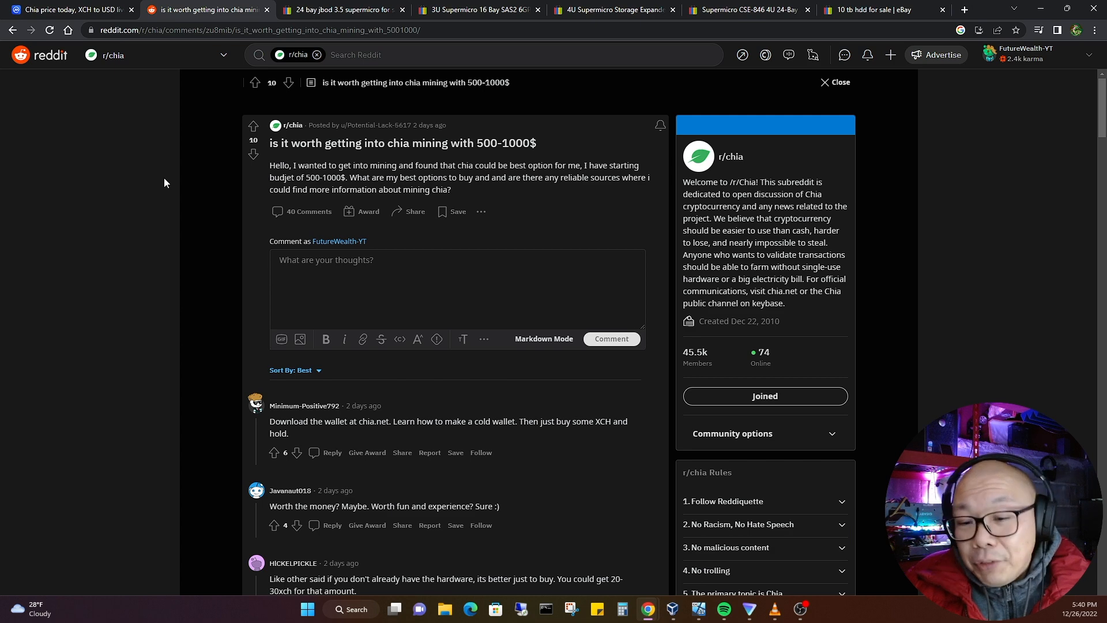
- Read through the Chia mining thread, then bring up eBay's 24-bay JBOD Supermicro search
scroll("down", 3)
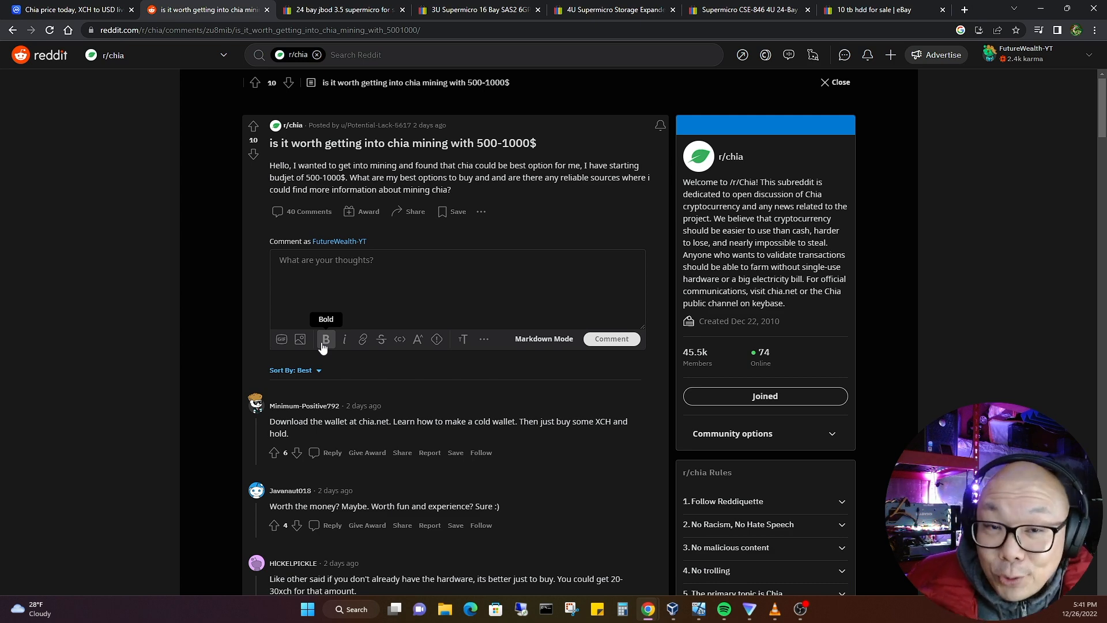
left_click(342, 10)
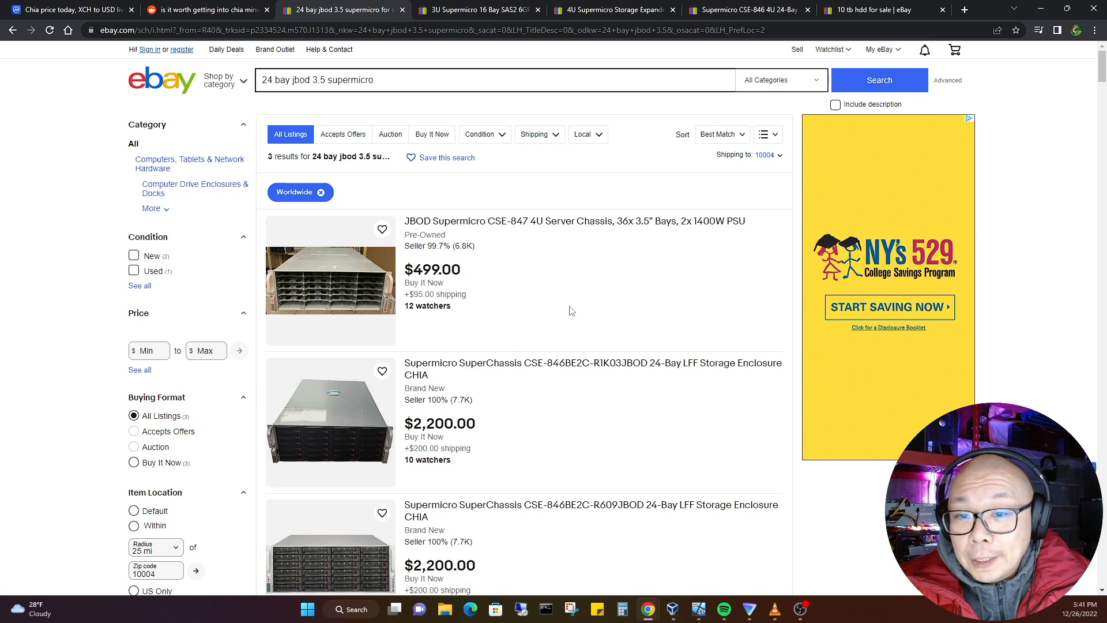
- Browse the JBOD results and open the $349 3U Supermicro 16-bay SAS2 expander listing
scroll("down", 3)
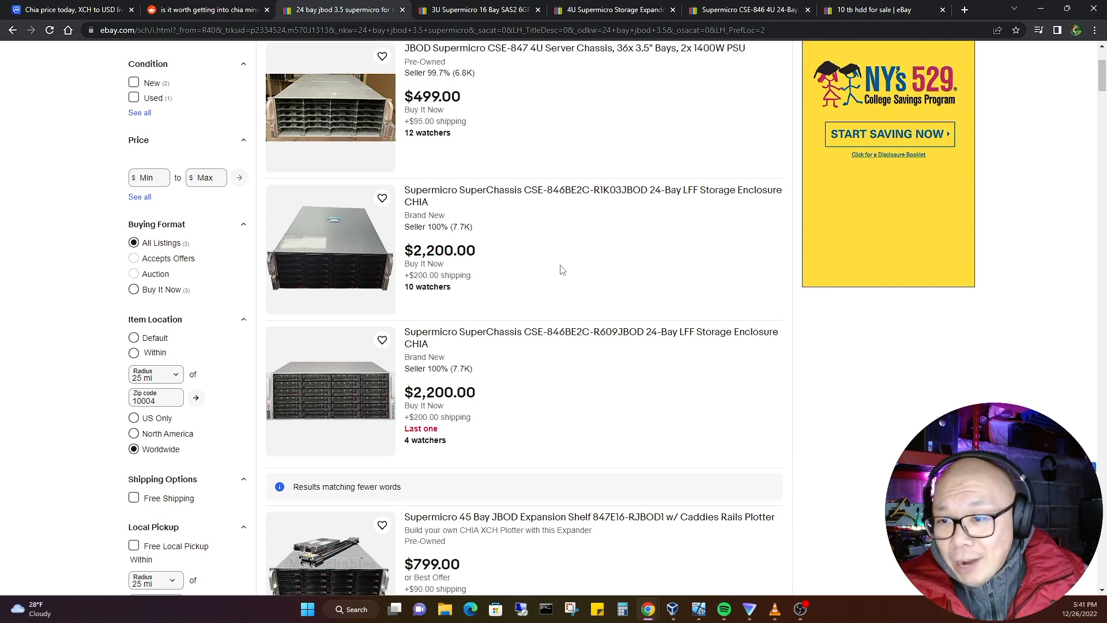
scroll("down", 3)
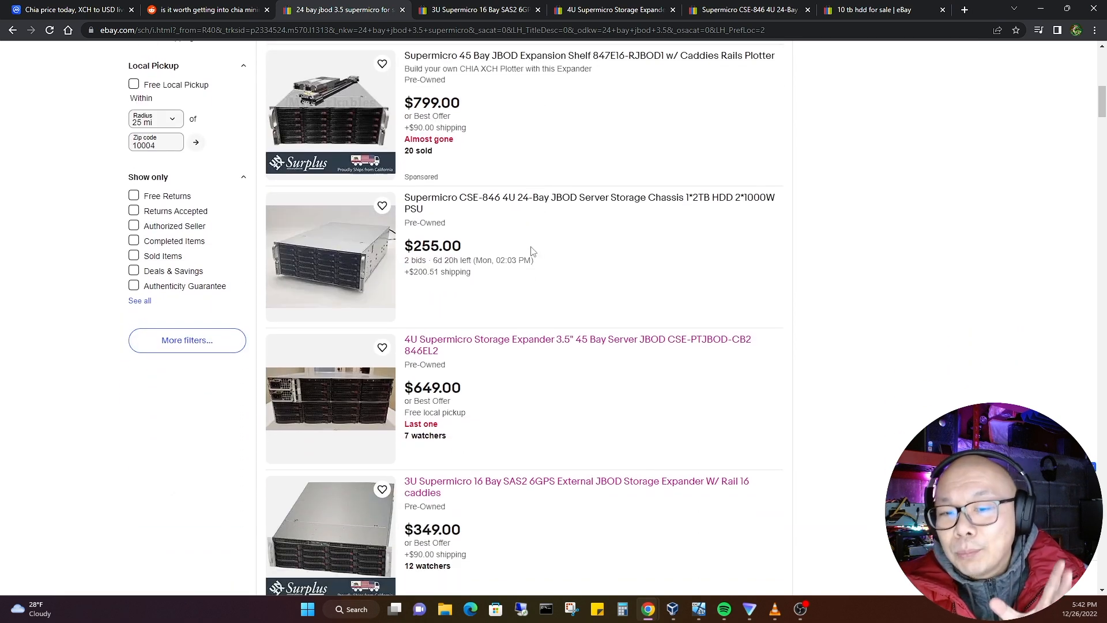
left_click(576, 487)
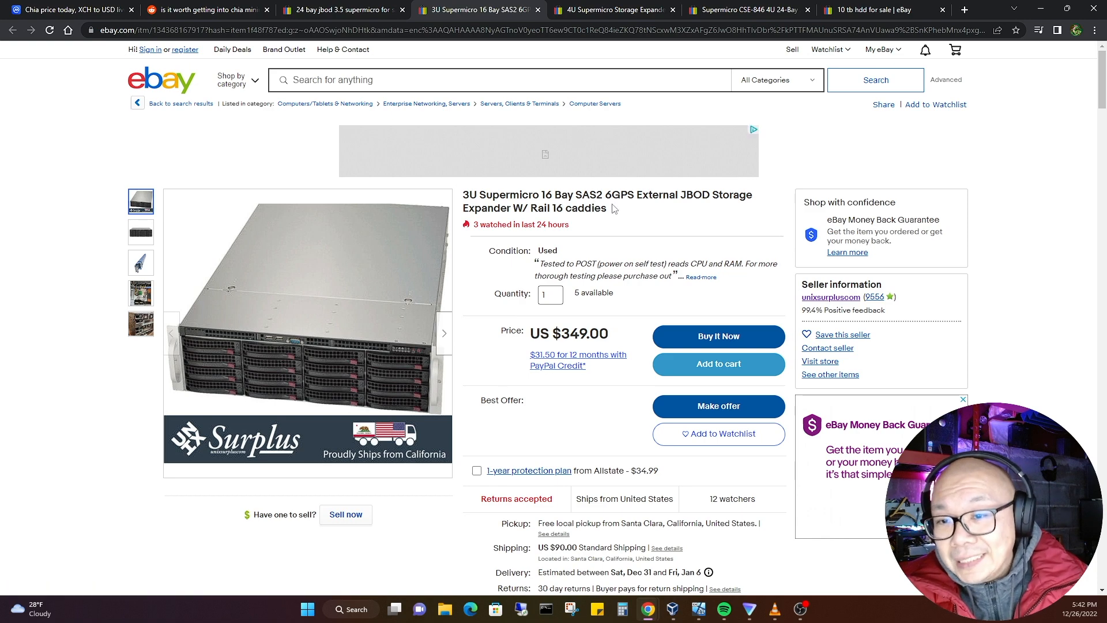
- Scroll to the item specifics for the Supermicro CSE-837E16-RJBOD1 3U SAS chassis
scroll("down", 3)
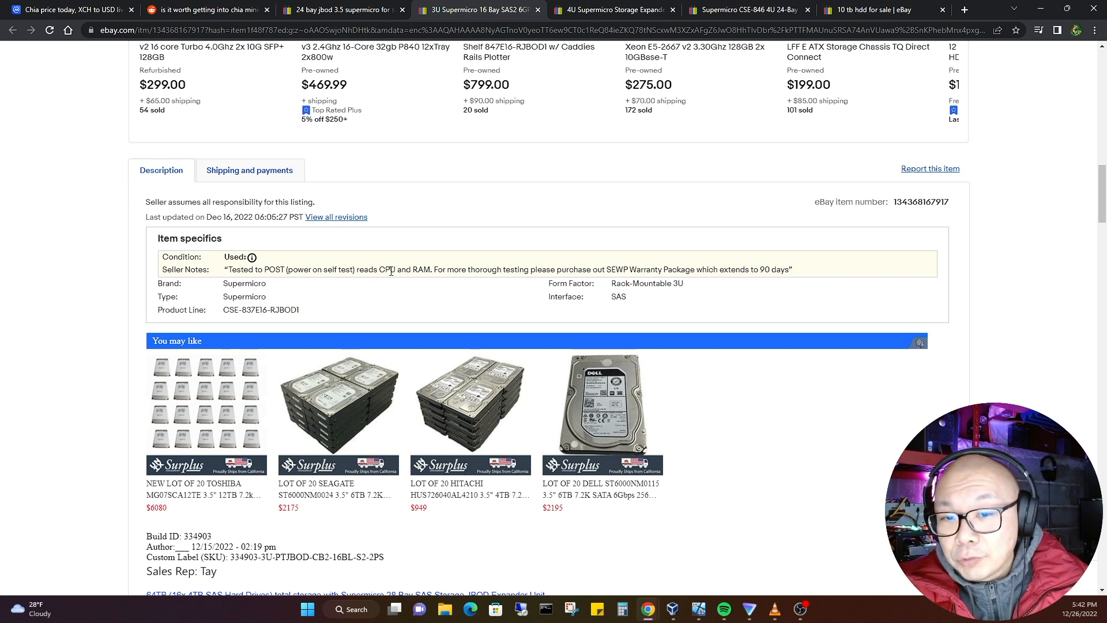
mouse_move(441, 306)
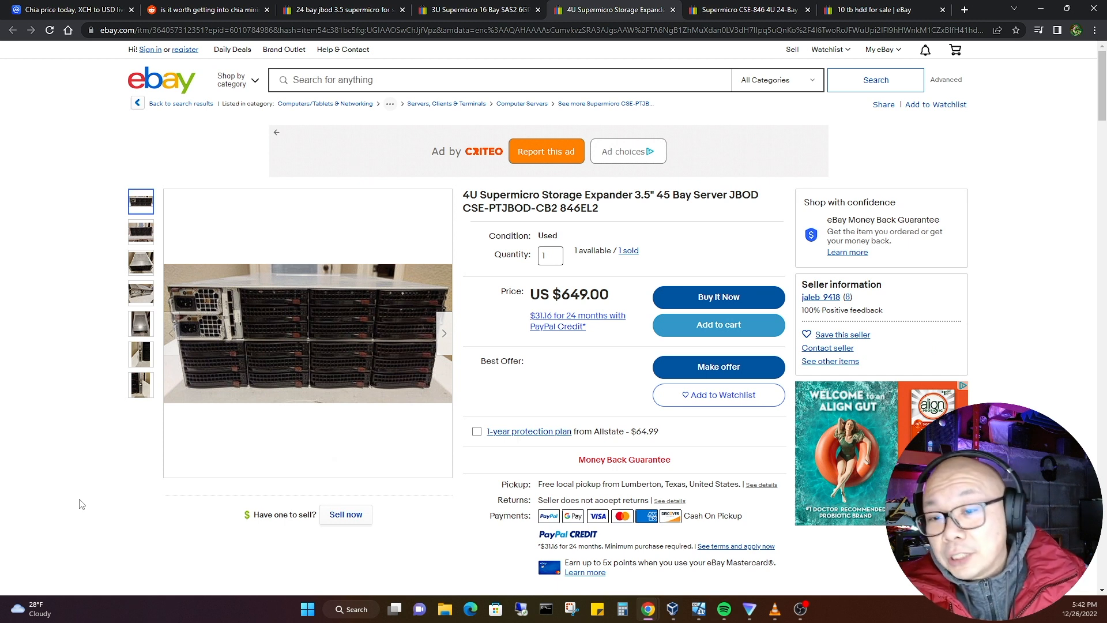
mouse_move(494, 406)
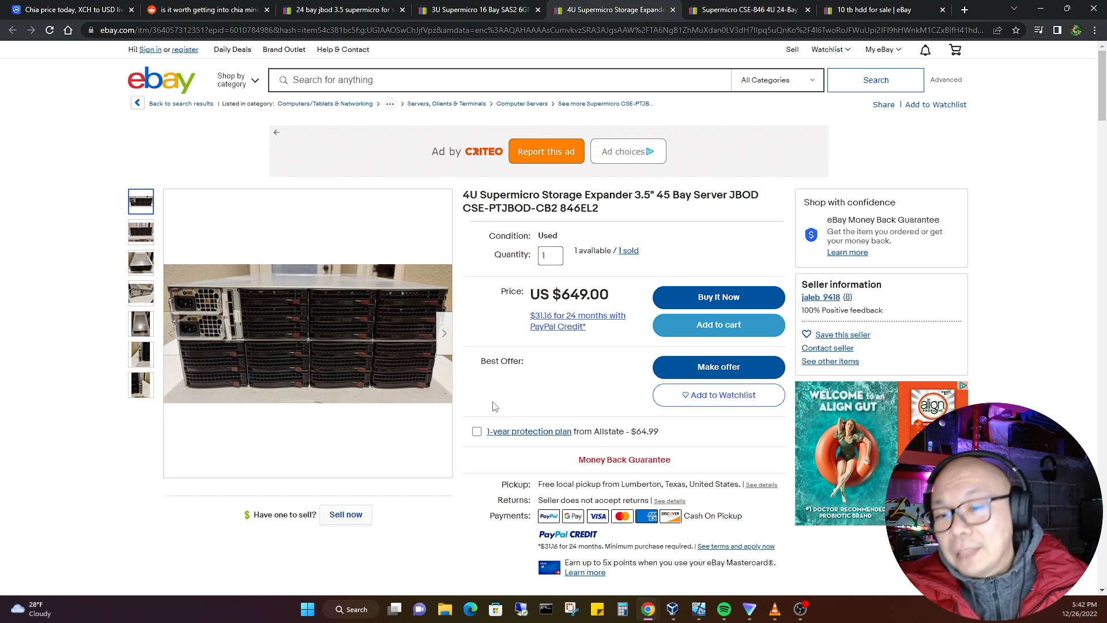
mouse_move(602, 318)
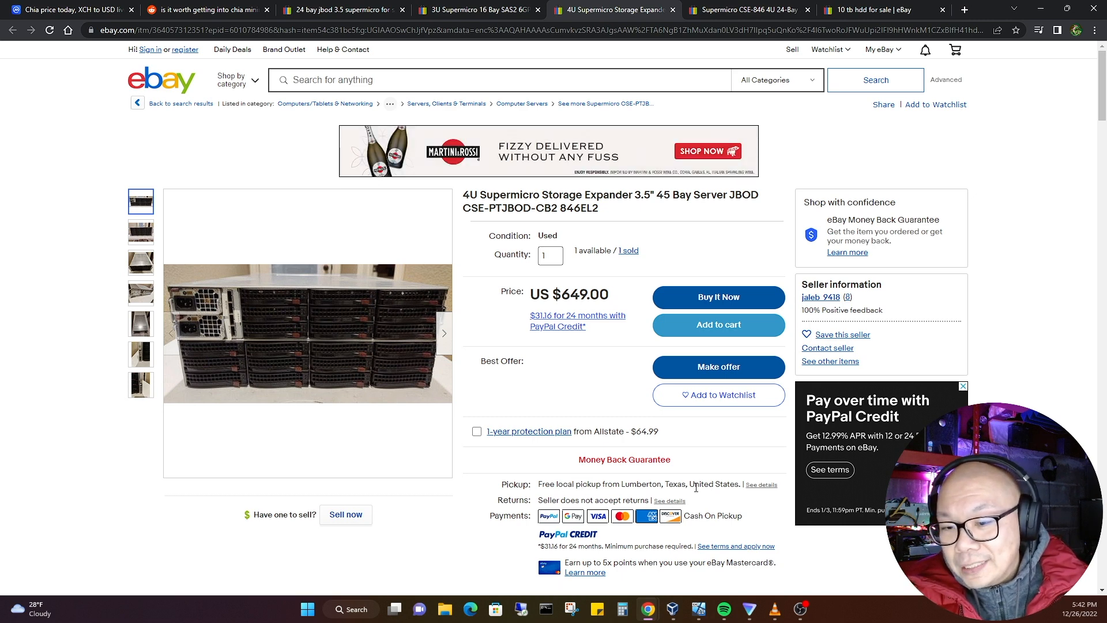
- Look through the $649 4U 45-bay expander listing's photos and local-pickup terms
scroll("down", 3)
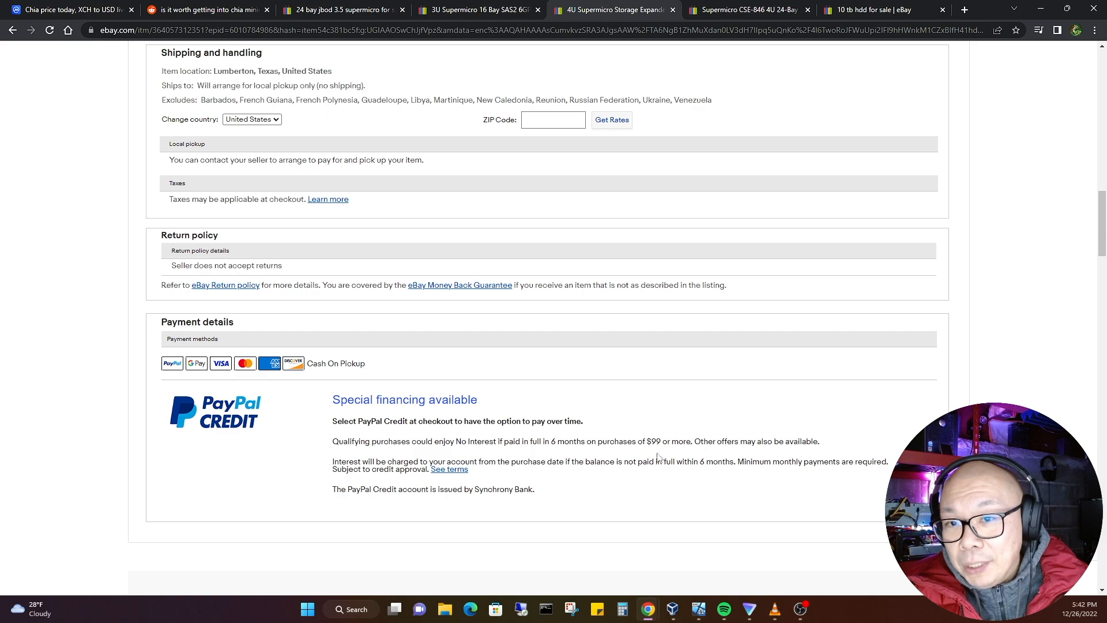
scroll("up", 3)
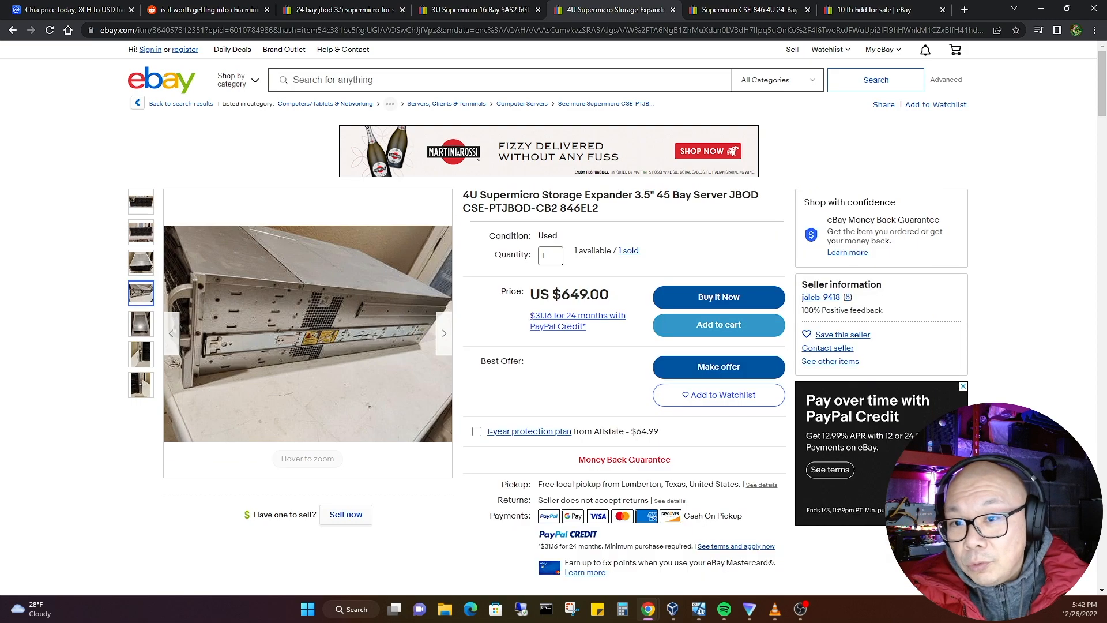
scroll("down", 3)
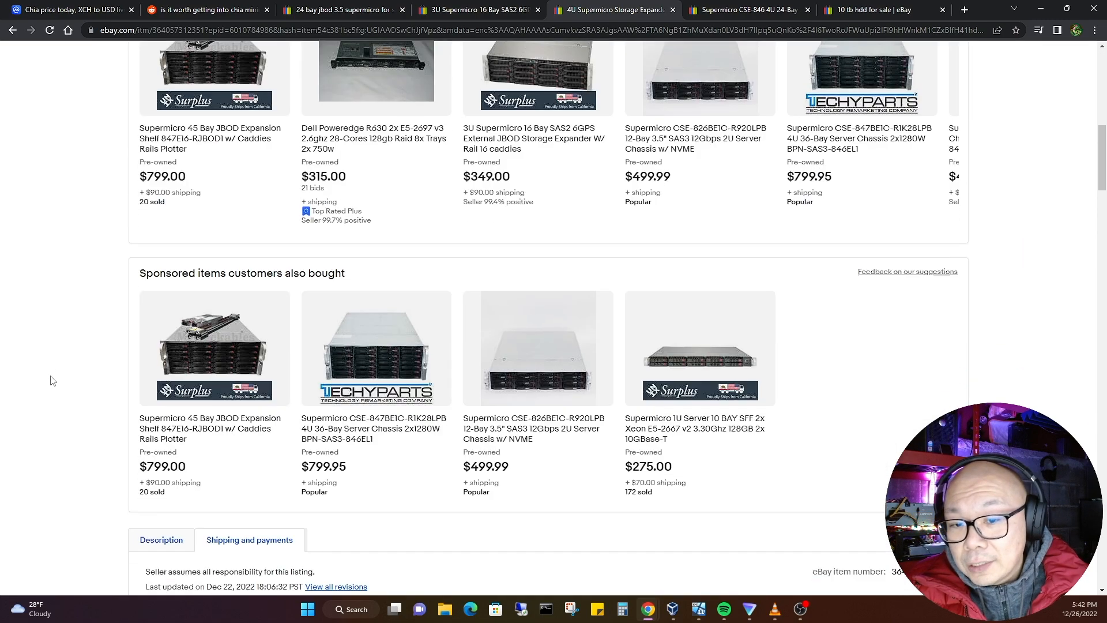
scroll("down", 3)
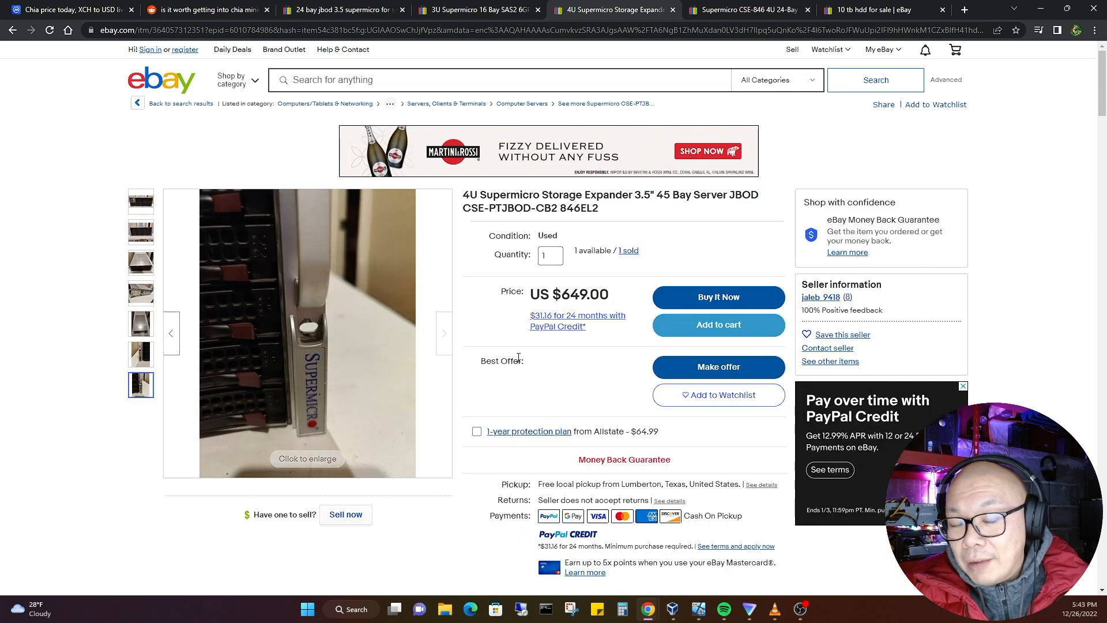
mouse_move(535, 355)
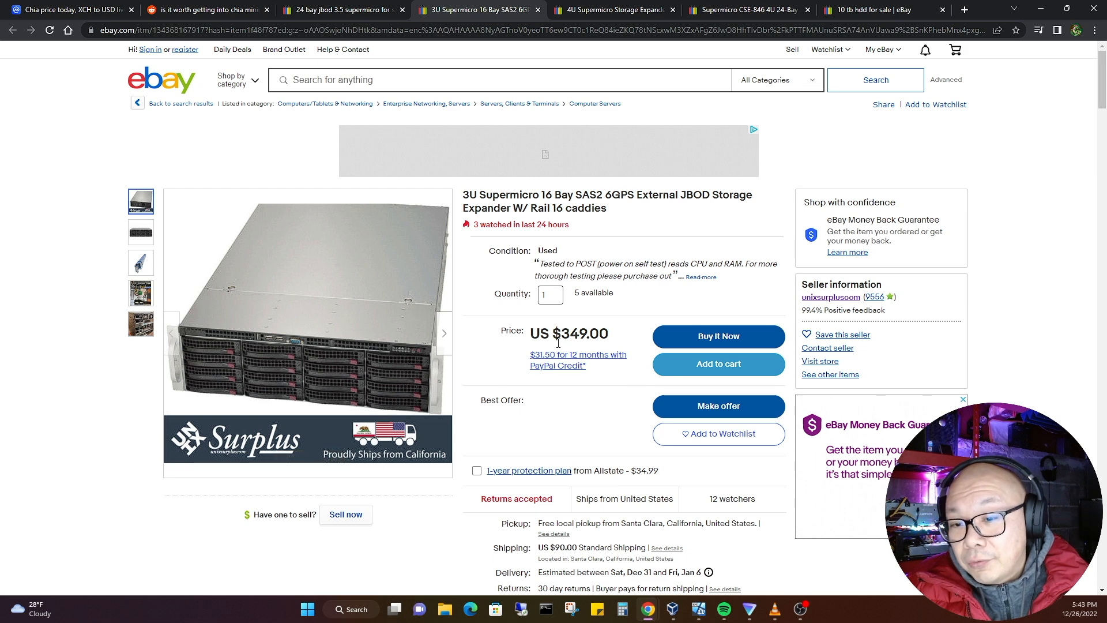
- Scroll the 3U expander listing, then switch to eBay's 10 TB hard drive results
scroll("down", 3)
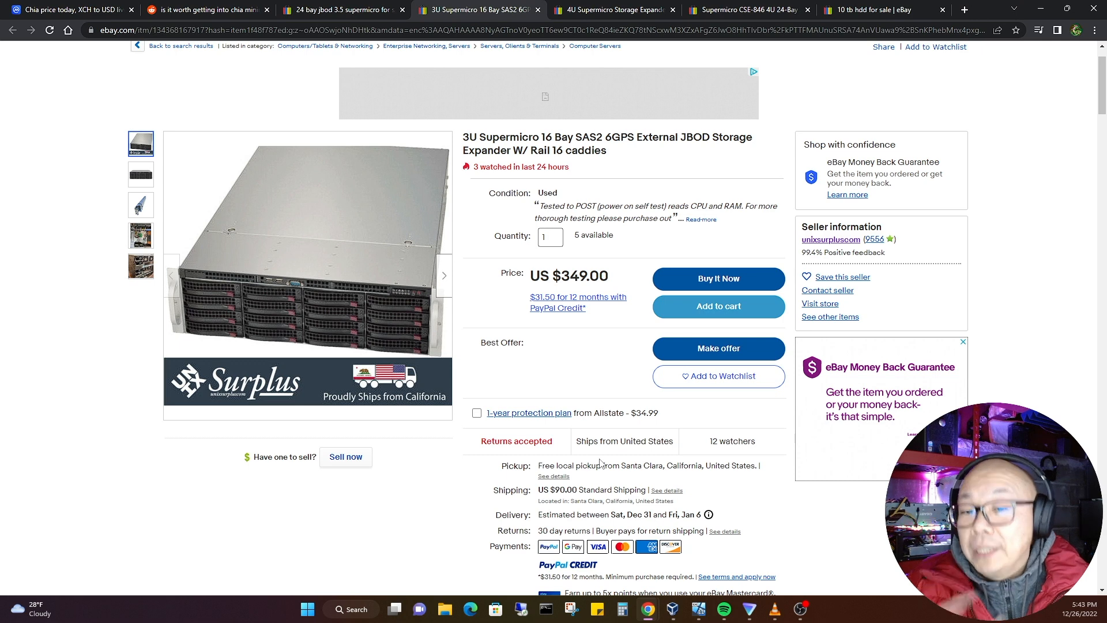
mouse_move(775, 79)
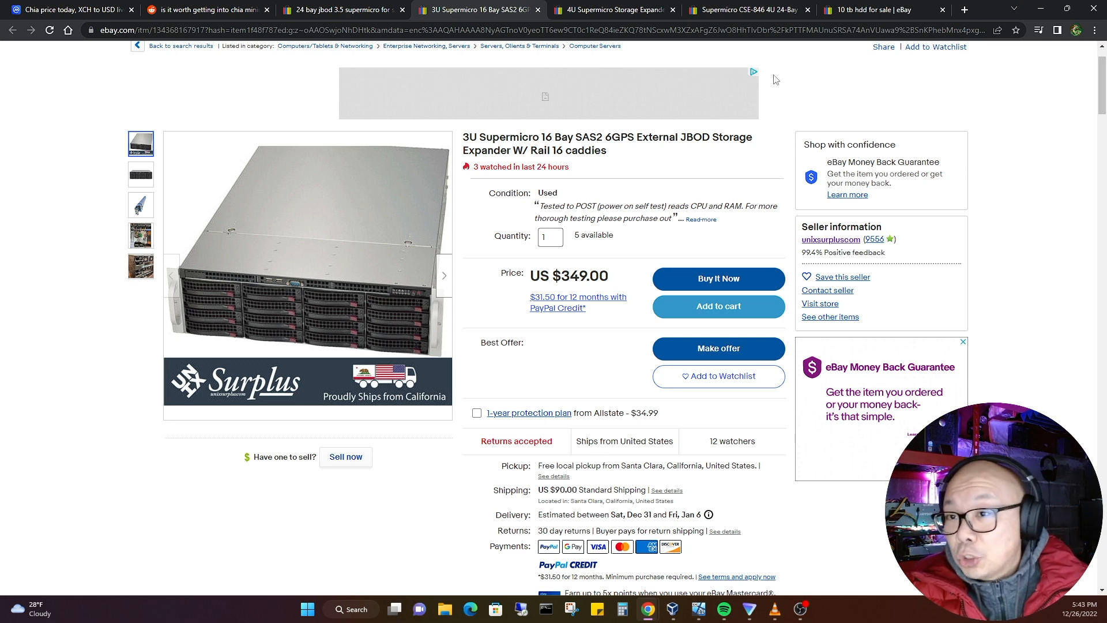
left_click(869, 10)
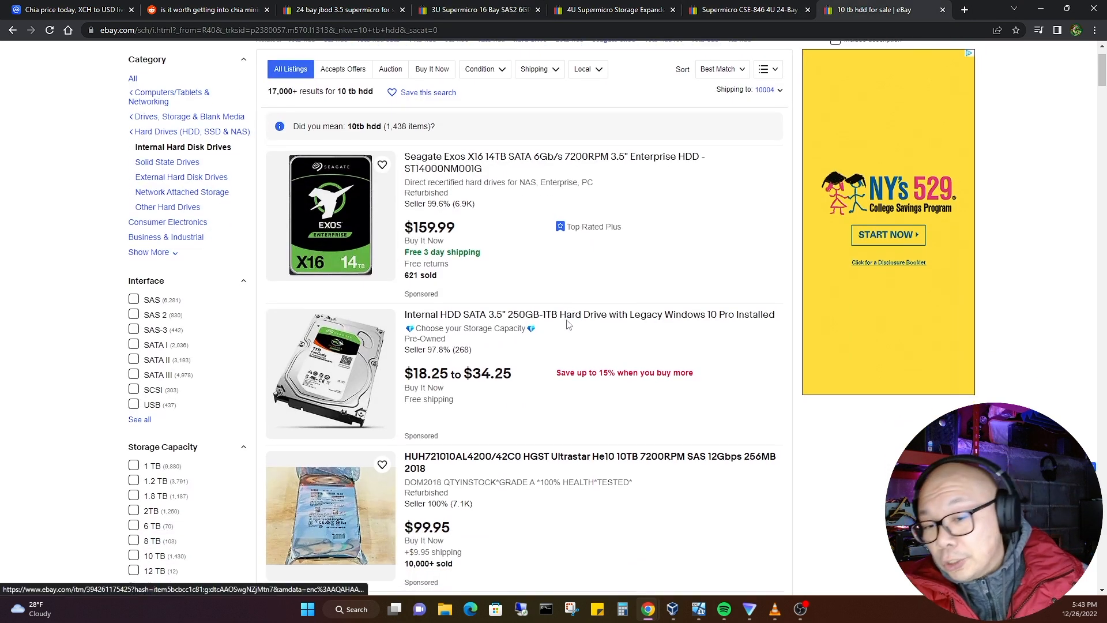
- Compare the 10 TB drive results and open the new Seagate 10TB EXOS X10 SAS listing ($89.95)
scroll("down", 3)
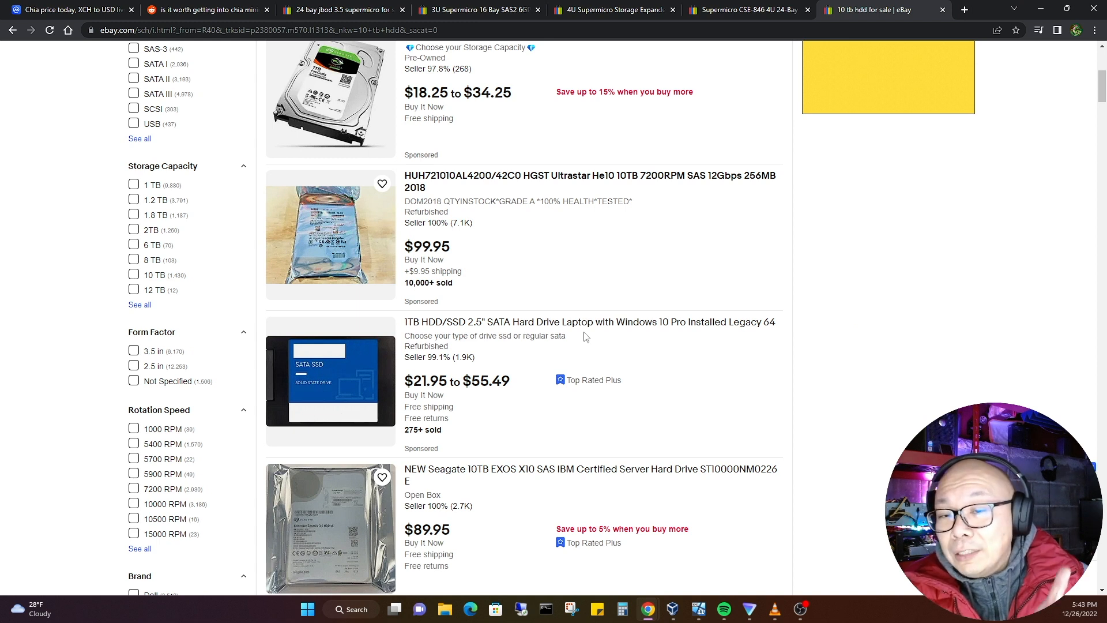
scroll("down", 3)
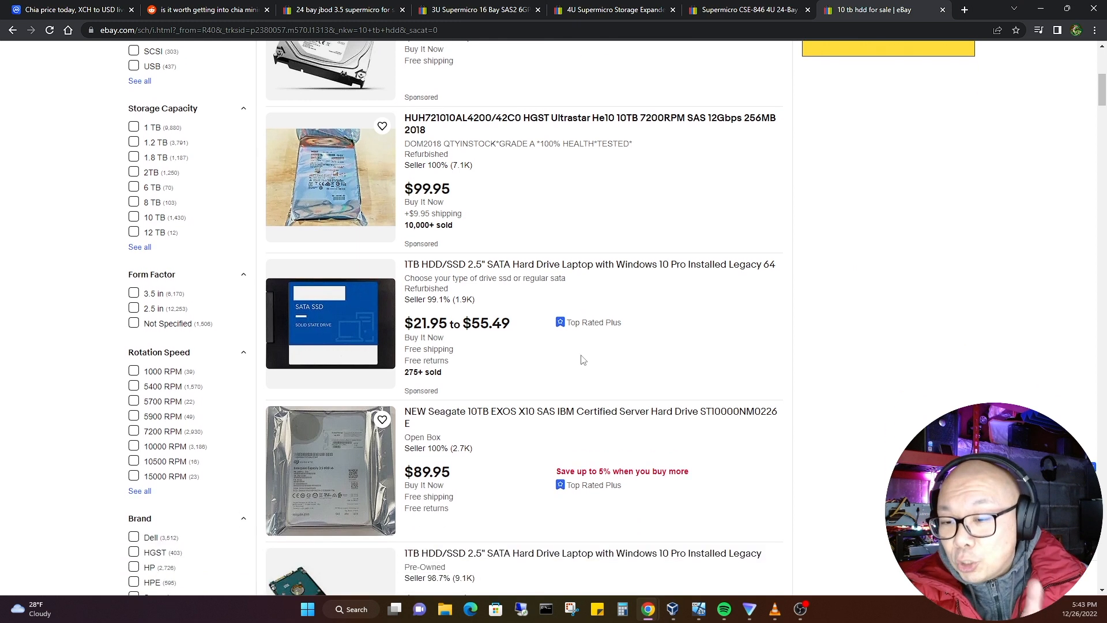
scroll("down", 3)
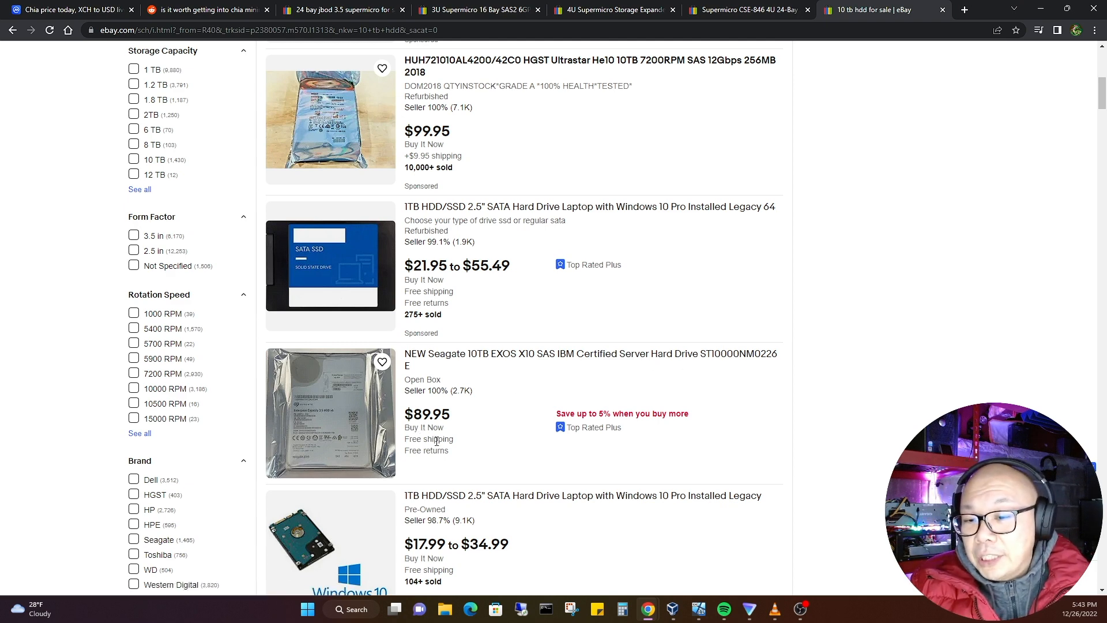
left_click(590, 359)
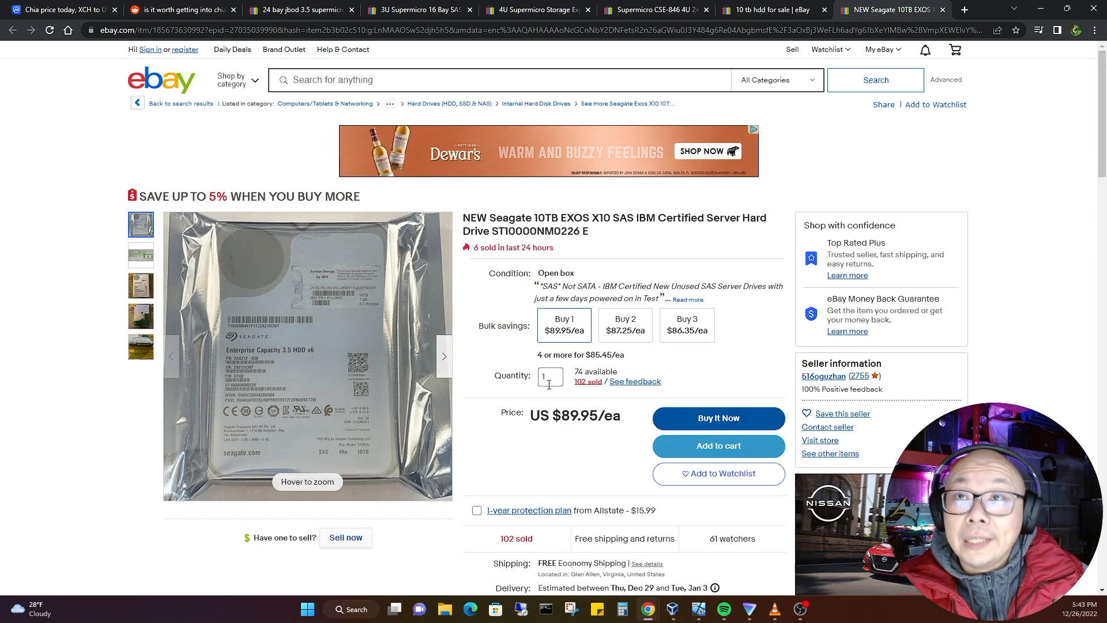
- Return to the 10 TB drive results, where a $79 refurbished Seagate helium drive appears
left_click(141, 345)
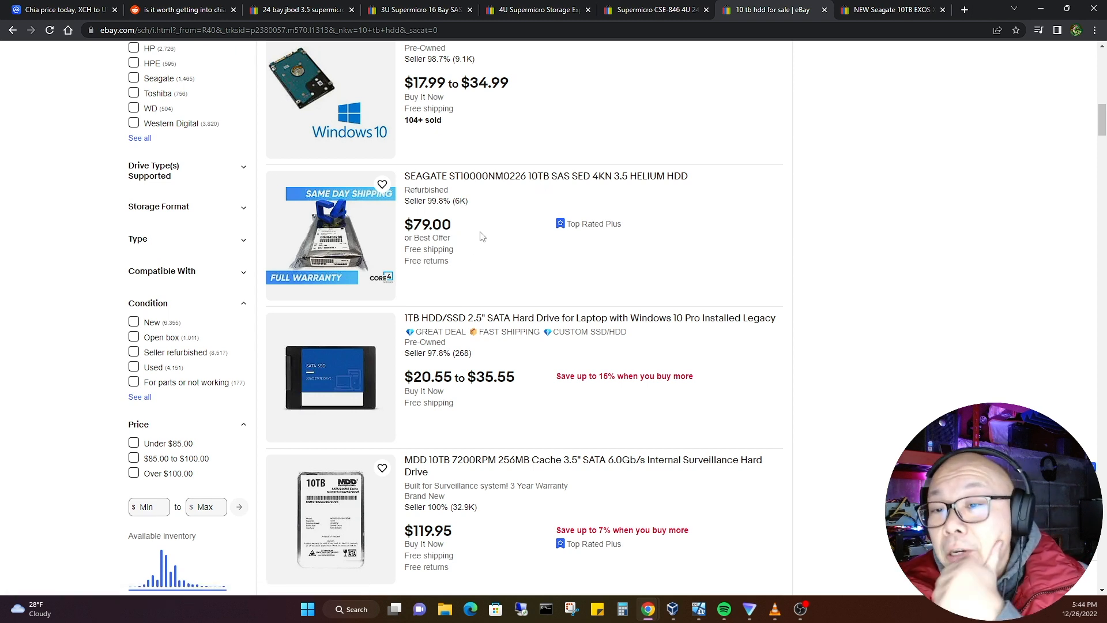
mouse_move(625, 182)
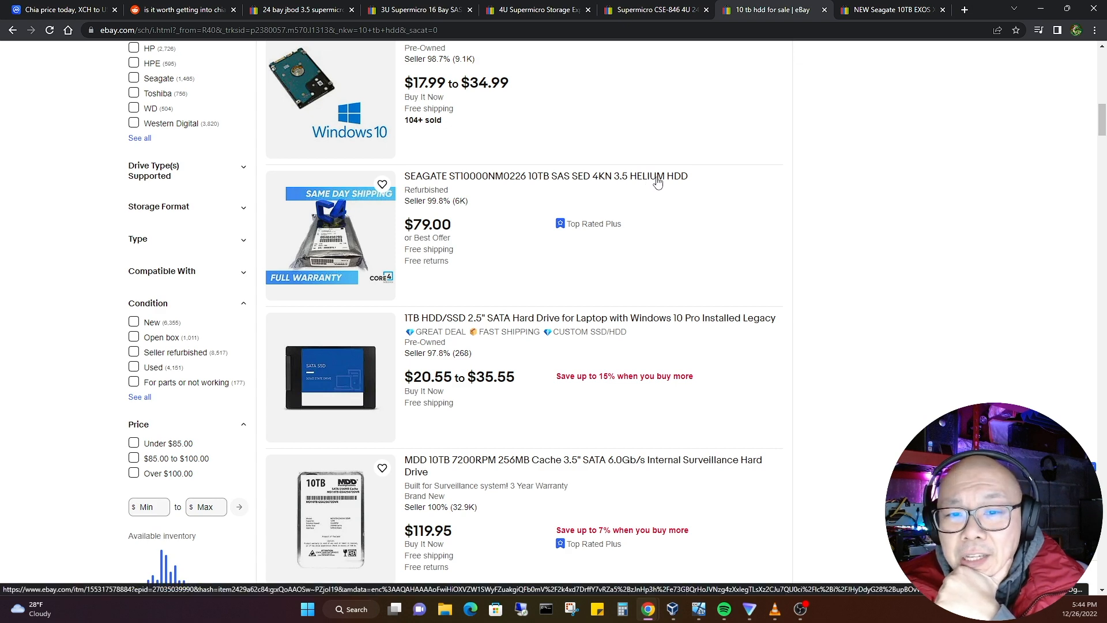
- Check the $79 refurbished Seagate ST10000NM0226 listing, then view the $255 Supermicro CSE-846 auction
left_click(545, 176)
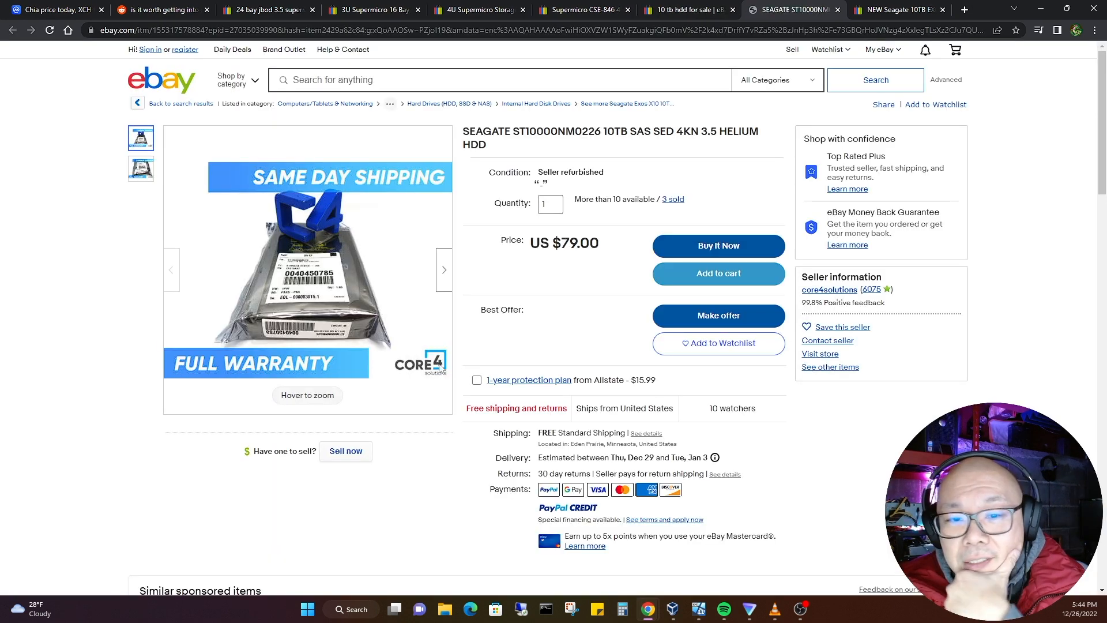
mouse_move(308, 268)
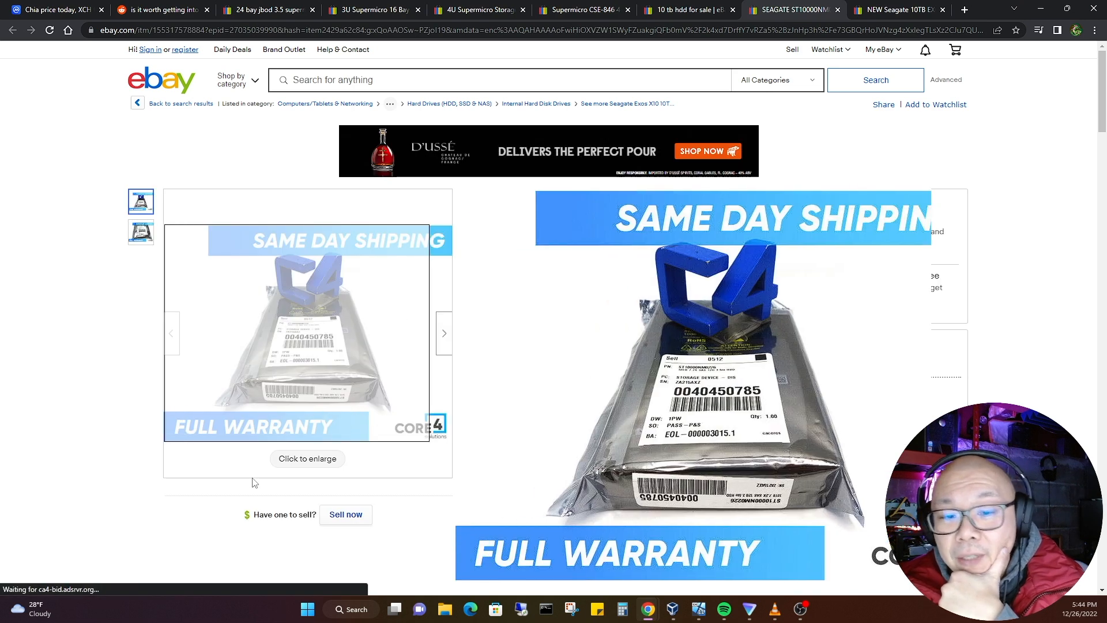
scroll("down", 3)
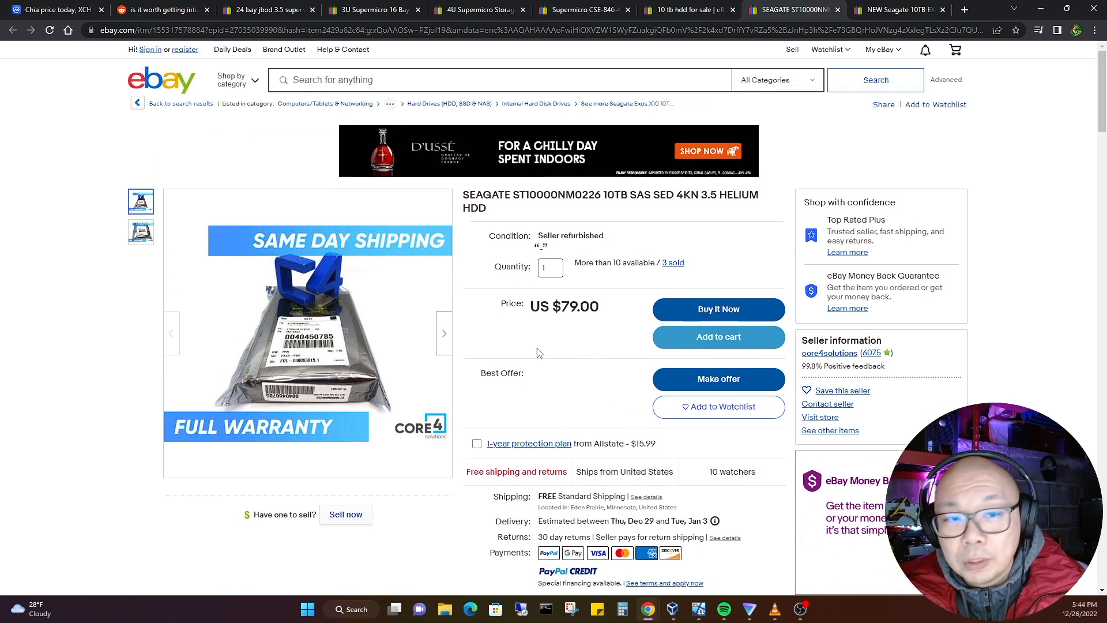
left_click(579, 10)
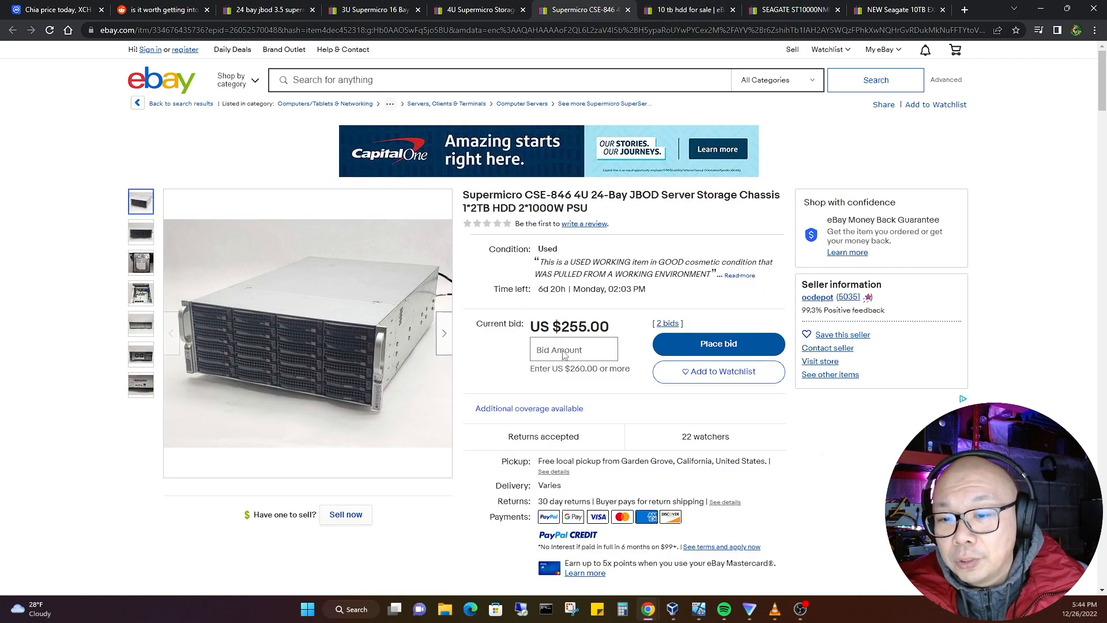
mouse_move(638, 341)
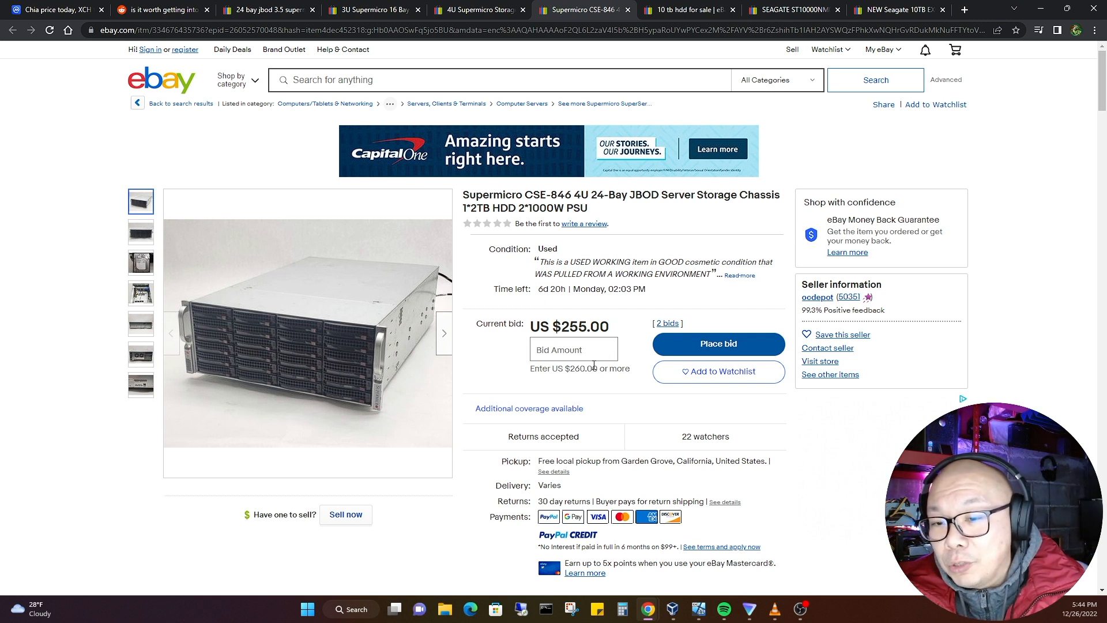
- Revisit the $649 4U 45-bay expander listing, then return to Chia's $29.69 price page
left_click(479, 9)
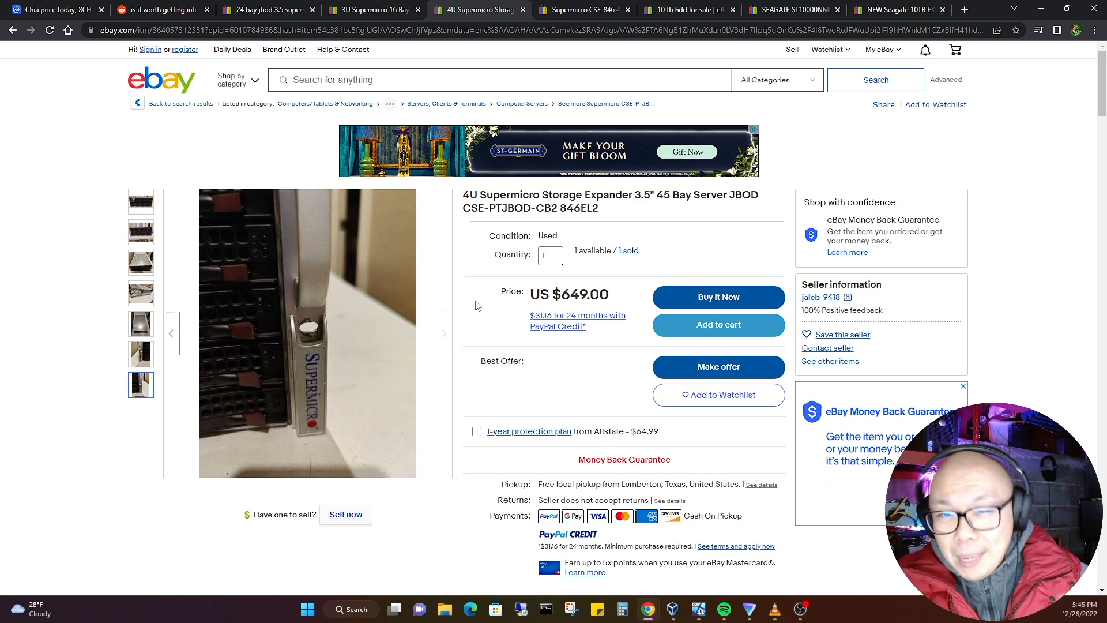
left_click(53, 9)
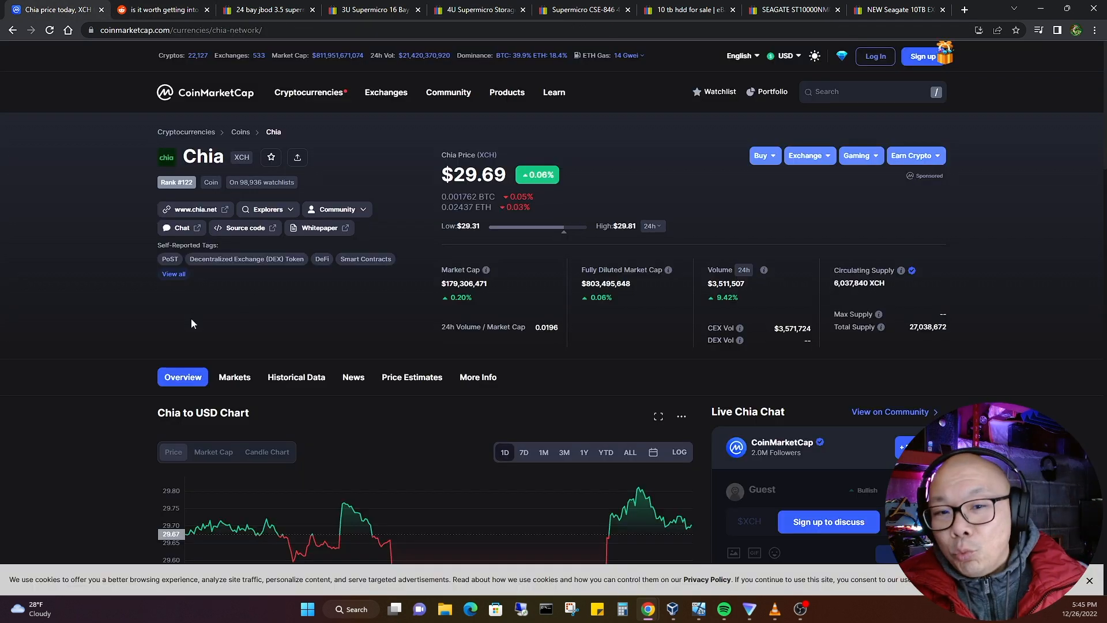